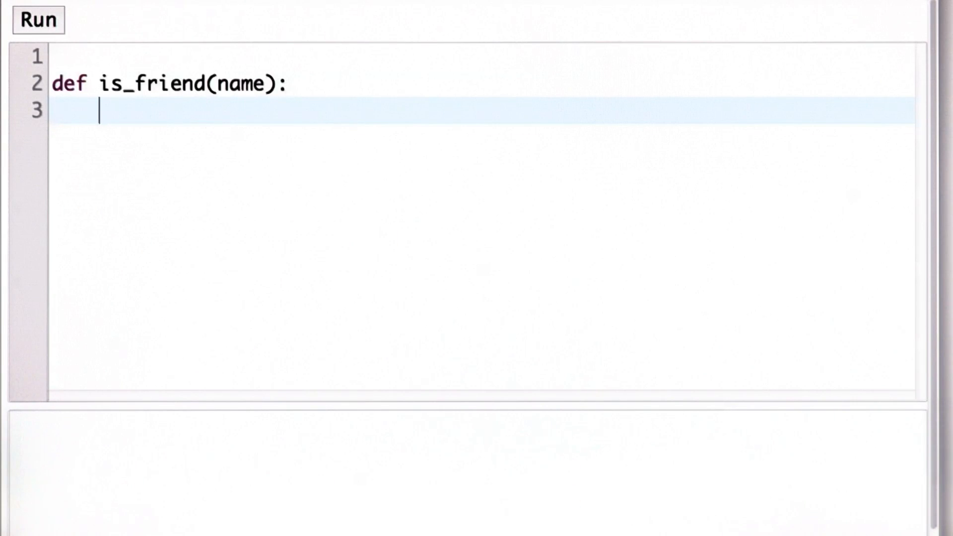
Write checks returning True when name[0] is 'D' or 'N', with return False as the fallback
{"action": "type", "text": "if nam"}
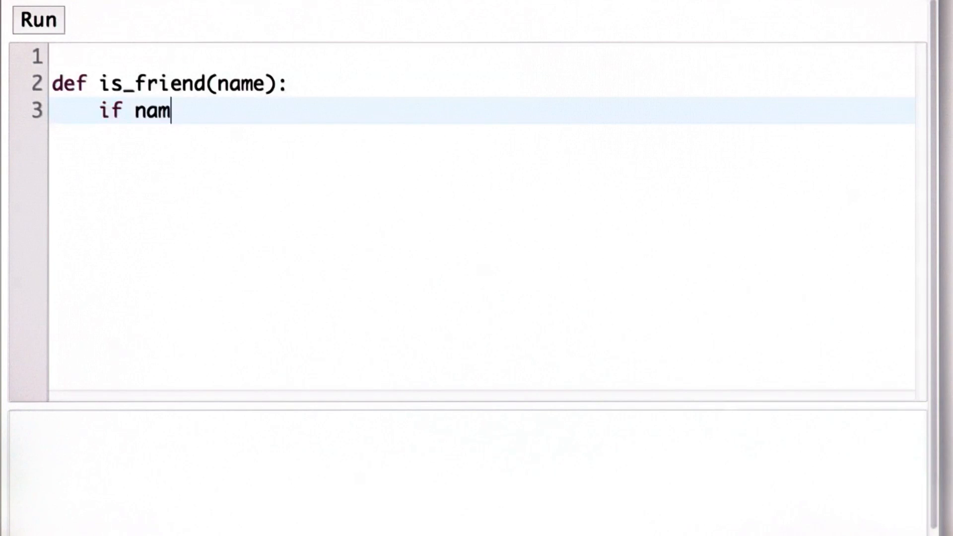
{"action": "type", "text": "e[0] === 'D':"}
{"action": "type", "text": "return True"}
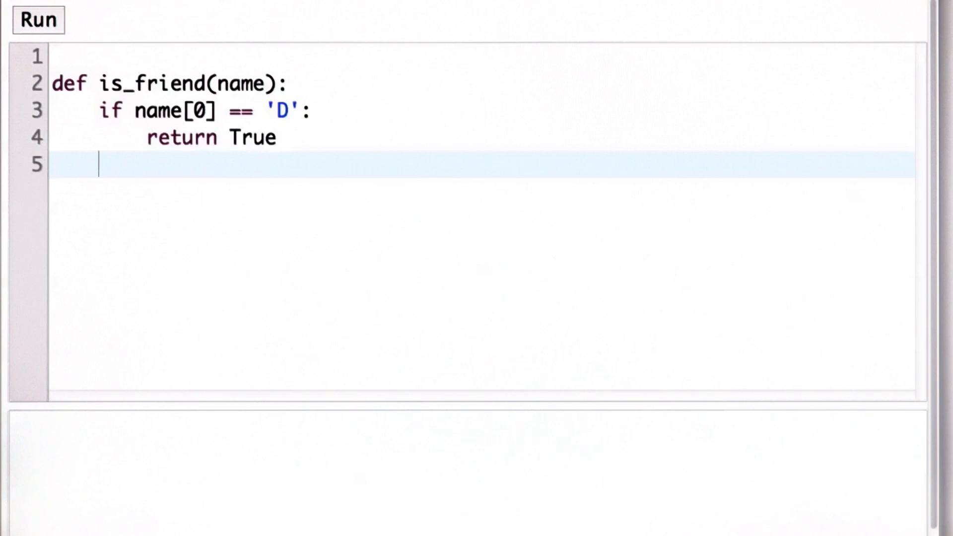
{"action": "type", "text": "if name[0] == 'N':"}
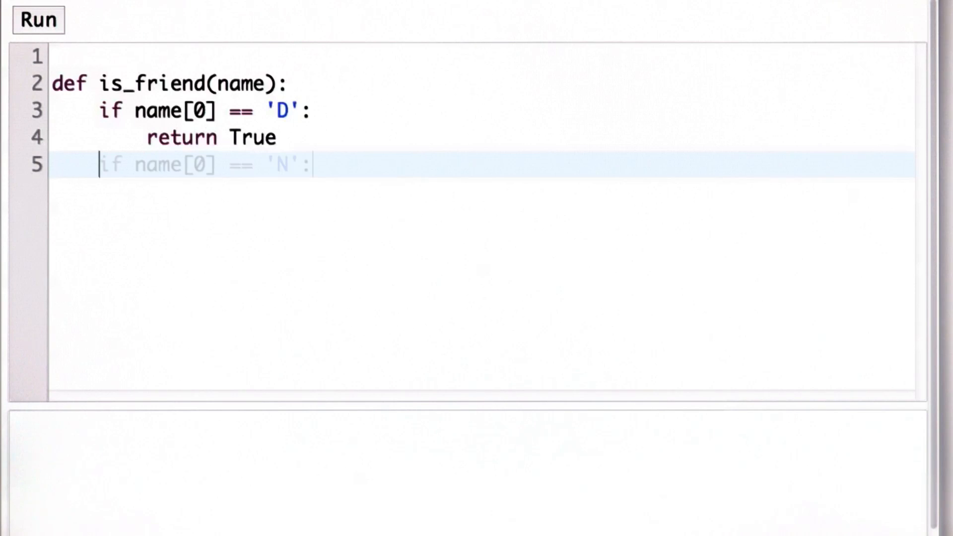
{"action": "type", "text": "return"}
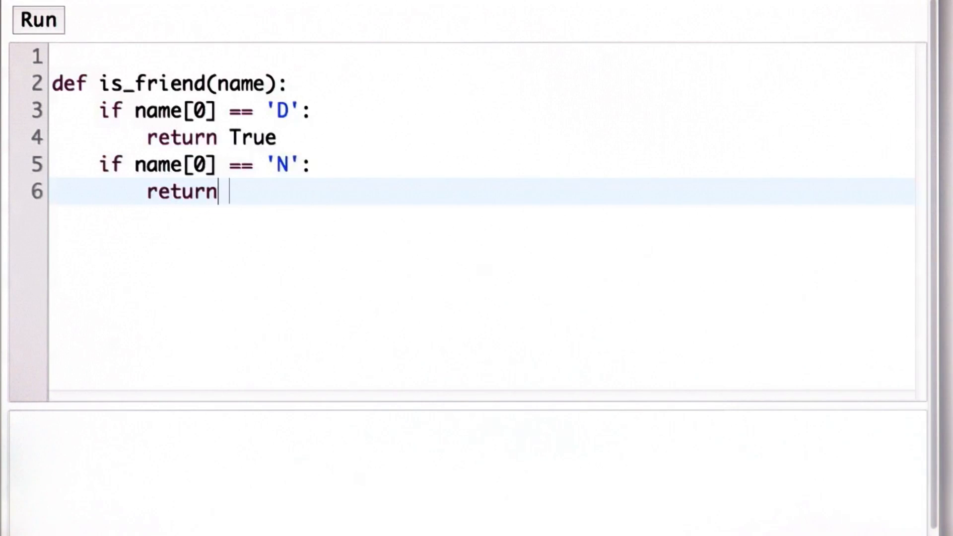
{"action": "type", "text": "True"}
{"action": "type", "text": "pri"}
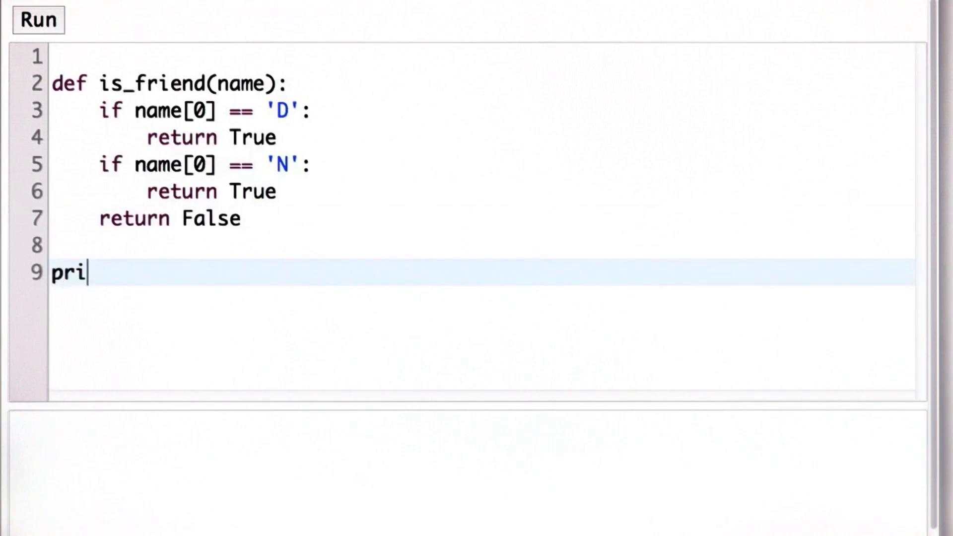
Add print is_friend calls for 'Doug', 'Nicole' and 'Fred' and run them, getting True, True, False
{"action": "type", "text": "nt is_friend('Doug')"}
{"action": "type", "text": "print is_friend('Fred')"}
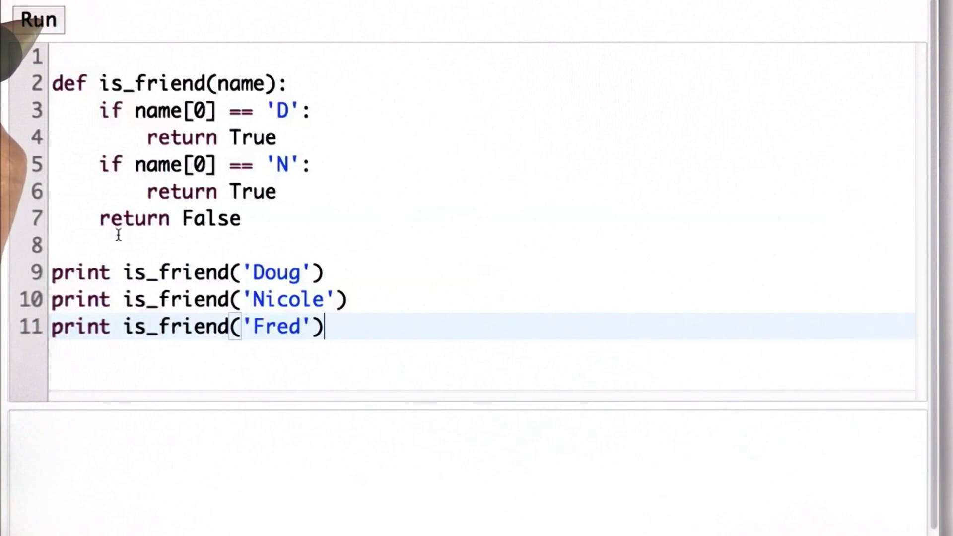
{"action": "left_click", "coordinate": [37, 20]}
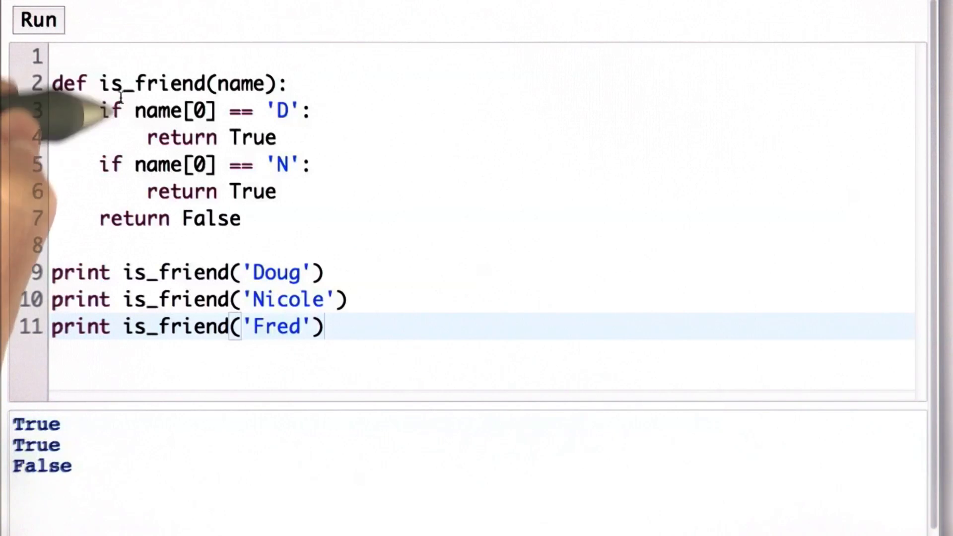
{"action": "mouse_move", "coordinate": [91, 164]}
{"action": "type", "text": "else:"}
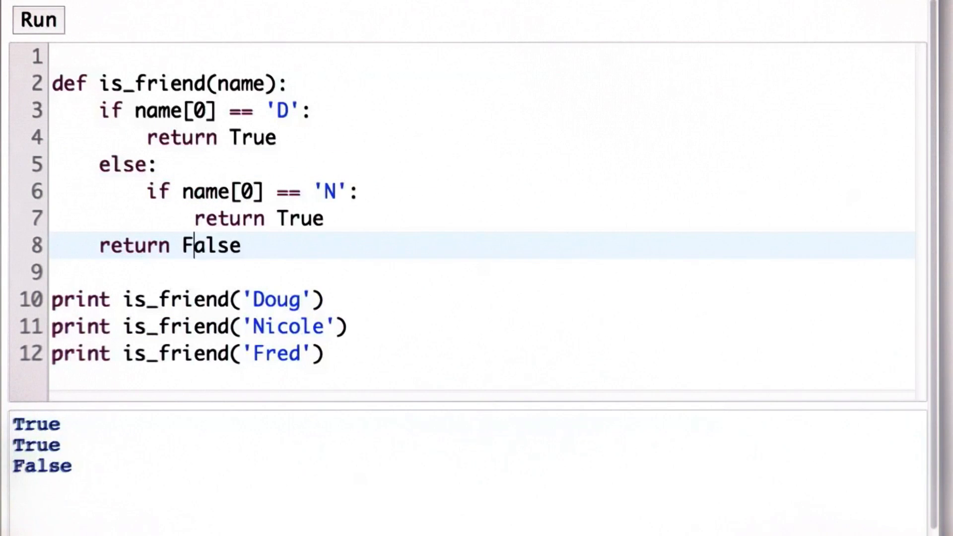
Restructure is_friend so the 'N' check sits under an else: after the 'D' branch
{"action": "left_click", "coordinate": [101, 246]}
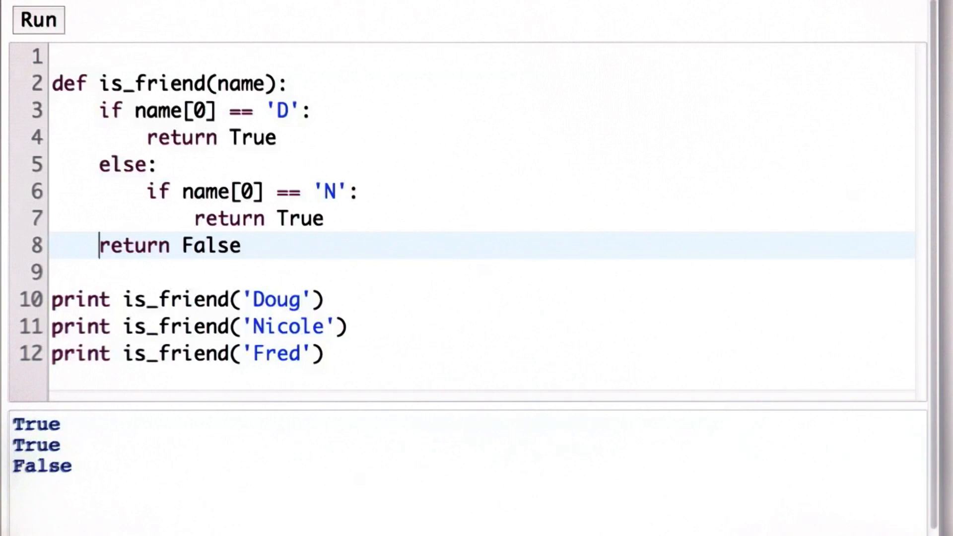